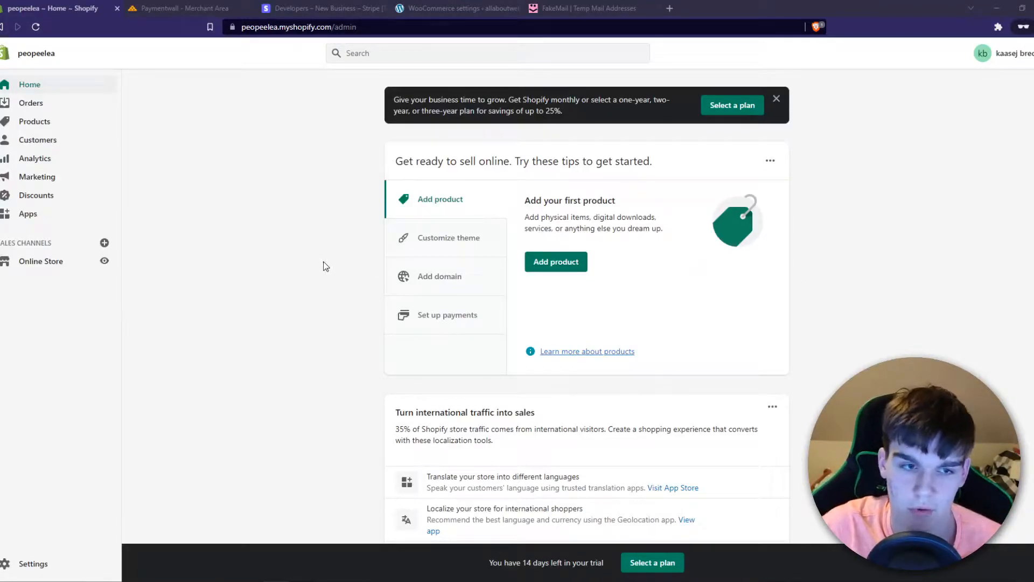
{"action": "mouse_move", "coordinate": [294, 253]}
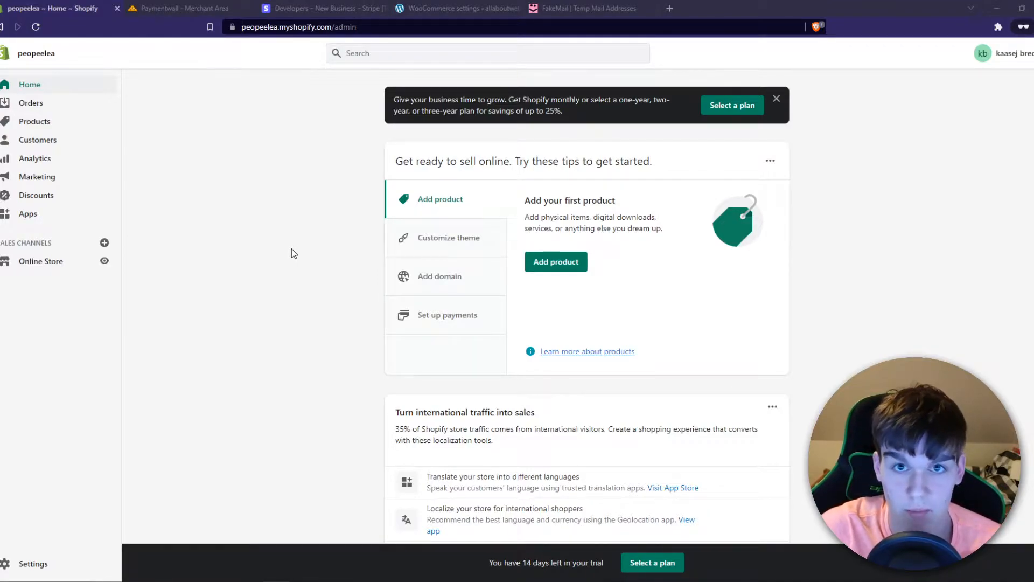
- Switch to the Paymentwall Merchant Area to view the kassa project key
{"action": "left_click", "coordinate": [185, 8]}
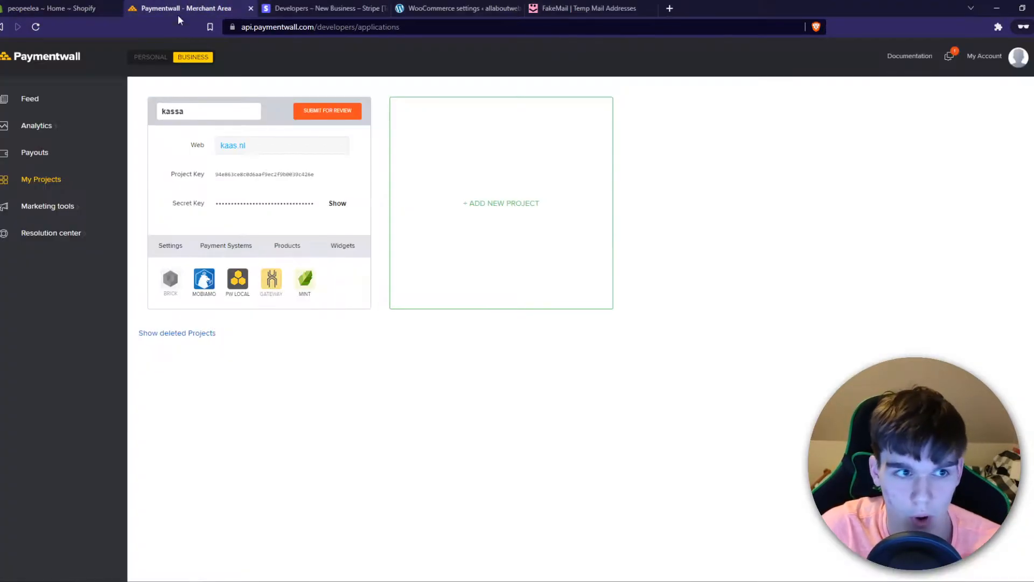
{"action": "mouse_move", "coordinate": [271, 41]}
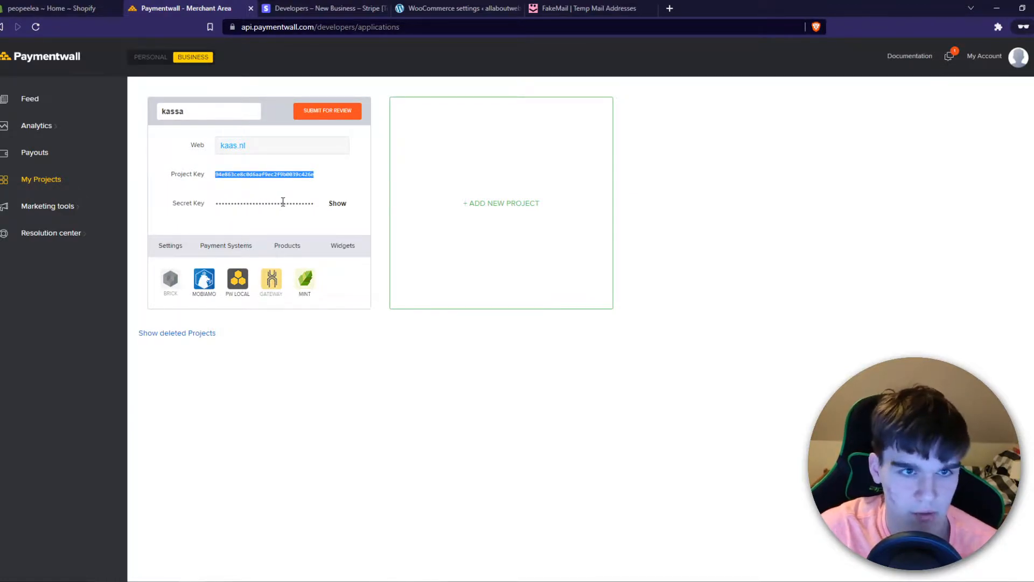
- Open Shopify's payment settings and browse the alternative payment providers list
{"action": "left_click", "coordinate": [56, 9]}
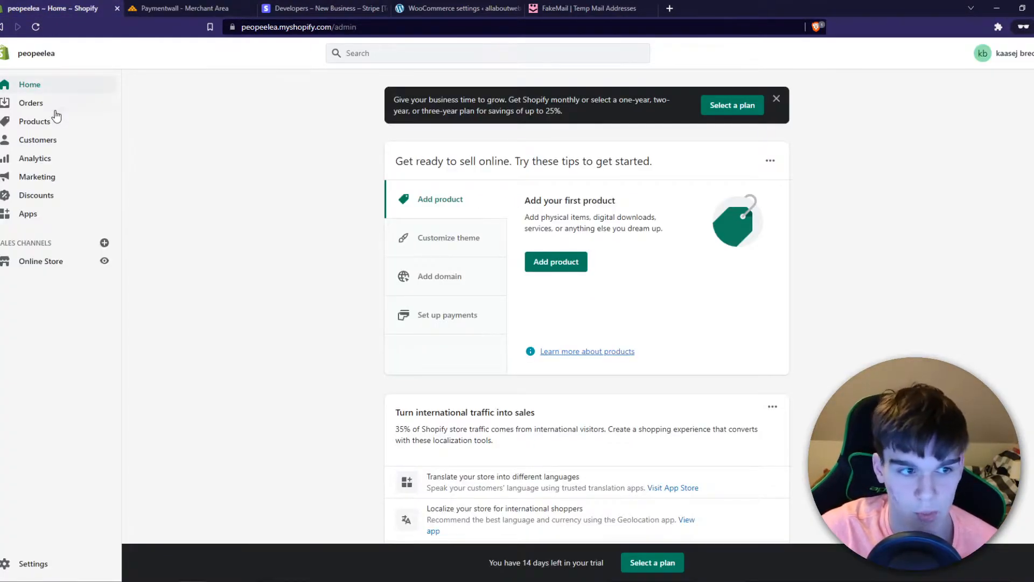
{"action": "left_click", "coordinate": [33, 563]}
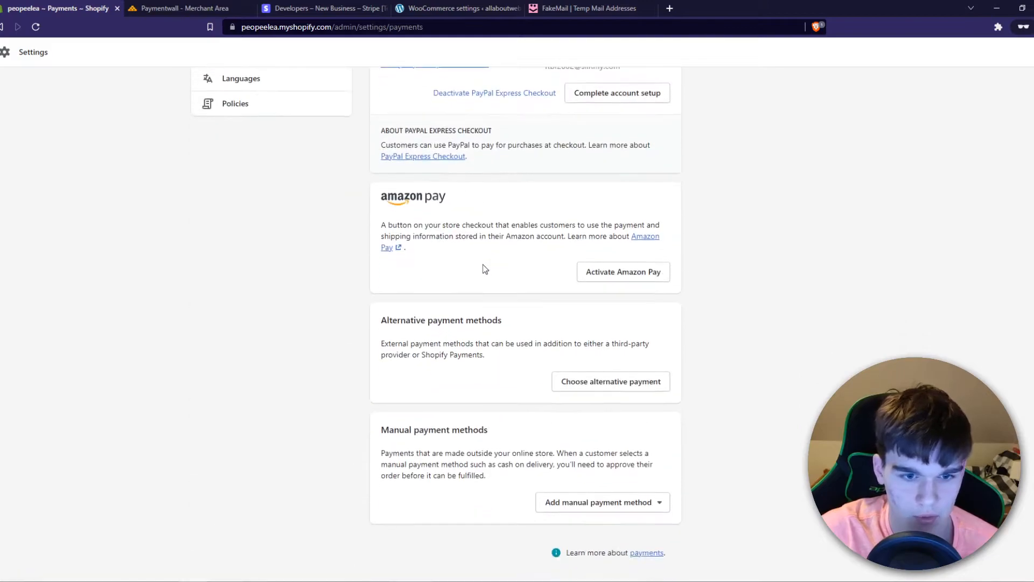
{"action": "left_click", "coordinate": [609, 381]}
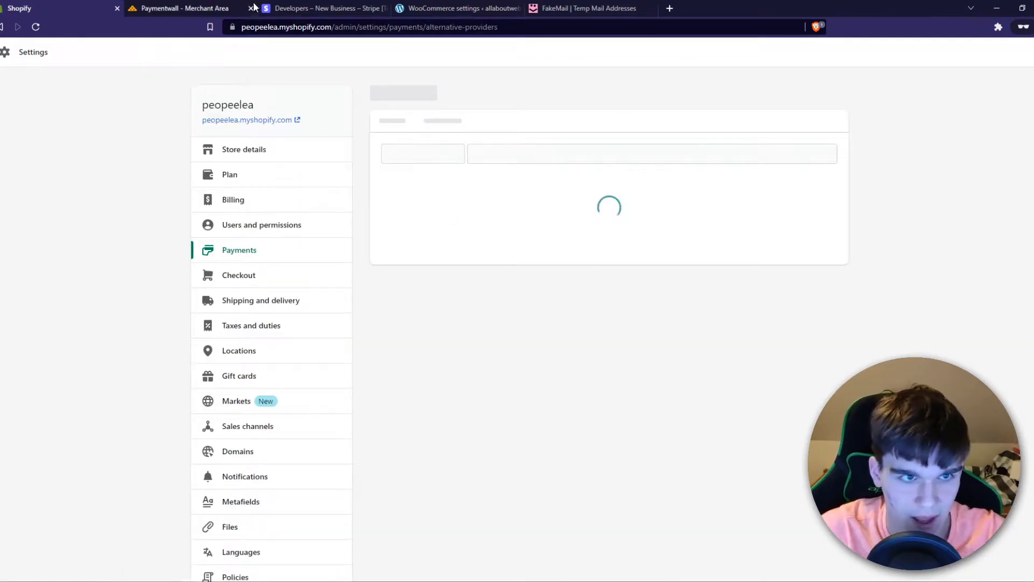
{"action": "left_click", "coordinate": [182, 9]}
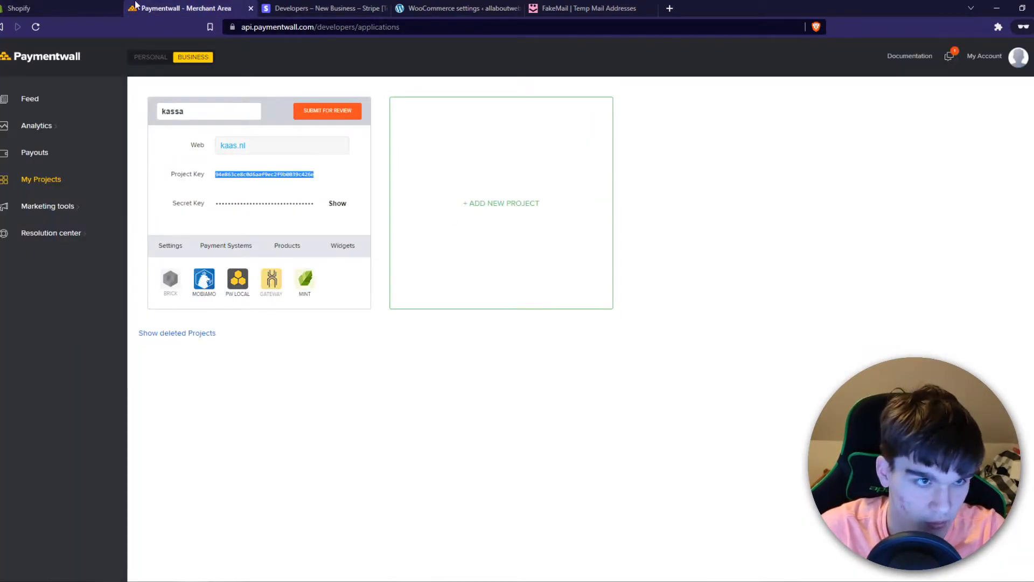
{"action": "left_click", "coordinate": [59, 8]}
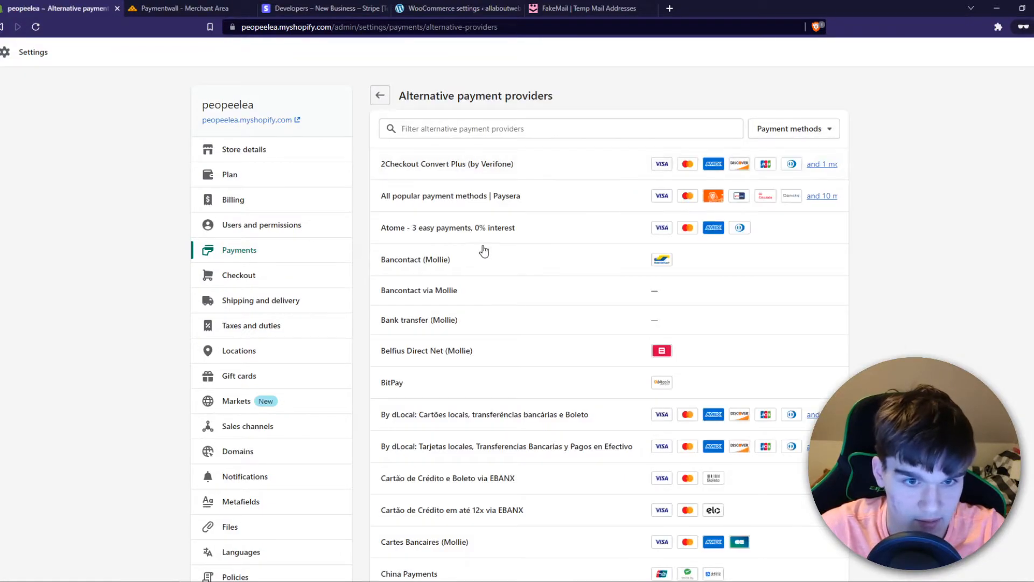
- Search providers for 'paym', open the Paymentwall setup, and fetch the secret key
{"action": "left_click", "coordinate": [560, 129]}
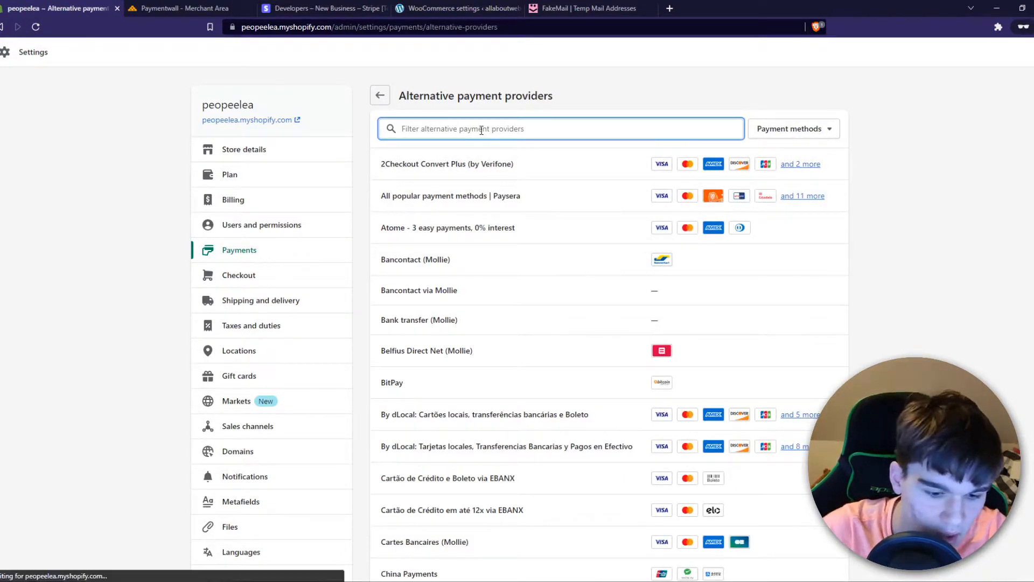
{"action": "type", "text": "paymentwall"}
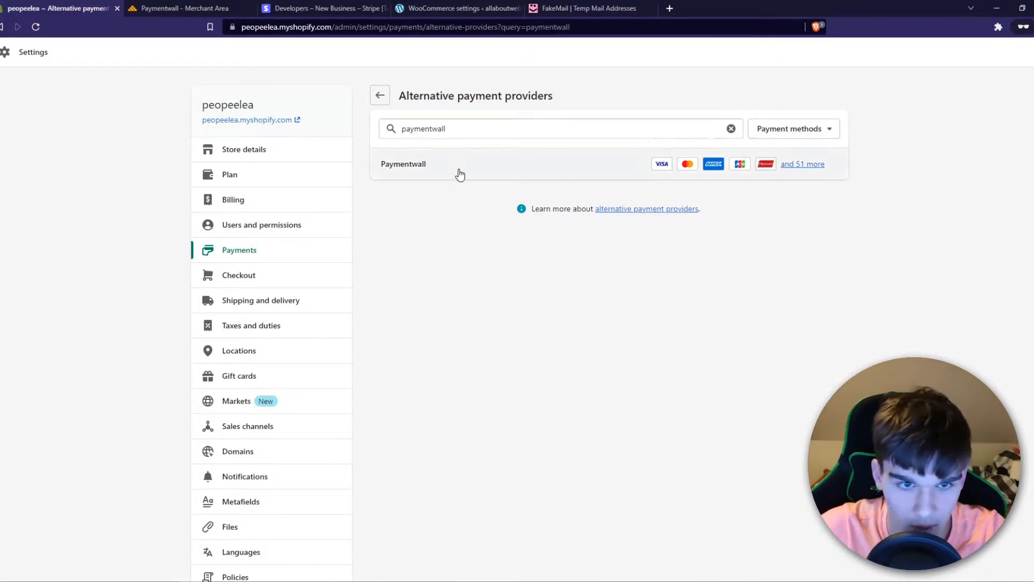
{"action": "left_click", "coordinate": [403, 164]}
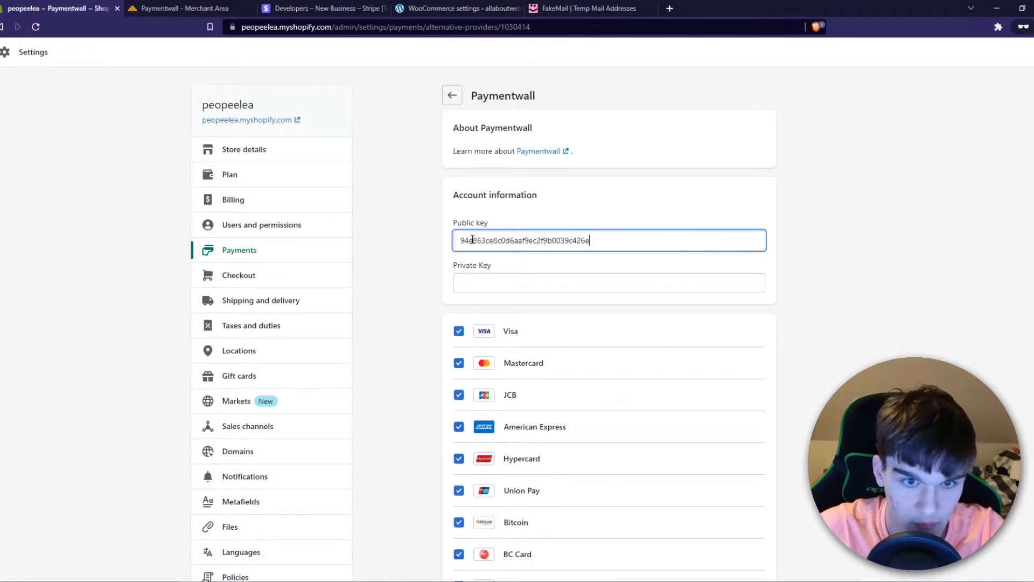
{"action": "left_click", "coordinate": [185, 8]}
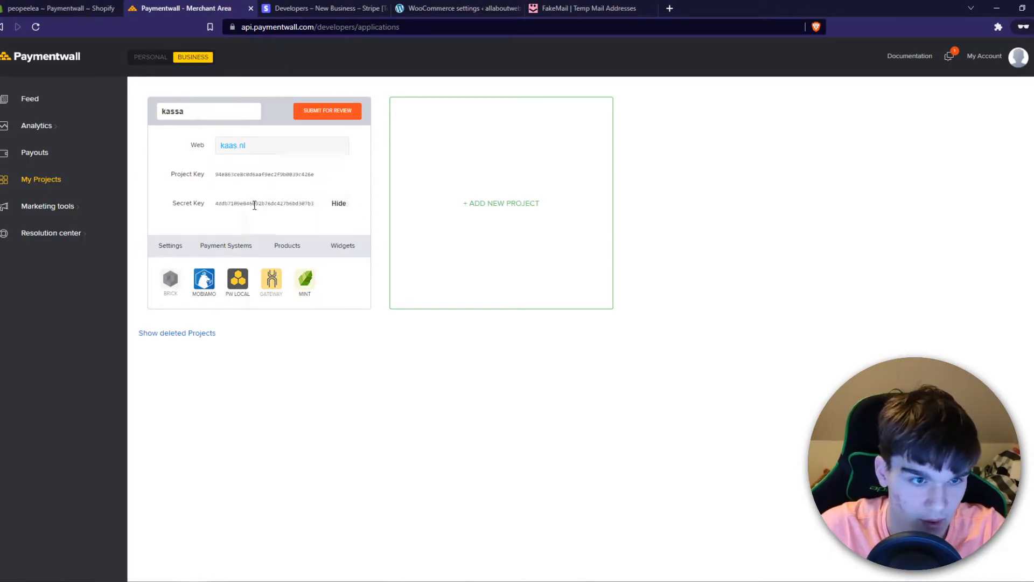
{"action": "left_click", "coordinate": [59, 8]}
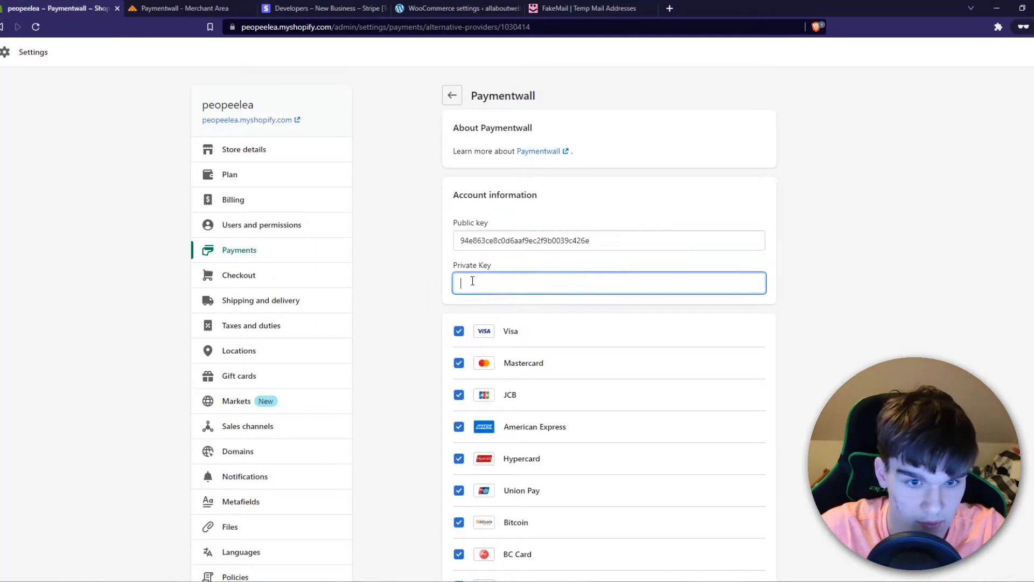
- Enter the private key and uncheck Kakao Pay, Payco, Samsung Pay, Toss, GCash, Big C, Dana
{"action": "scroll", "scroll_direction": "down", "scroll_amount": 3}
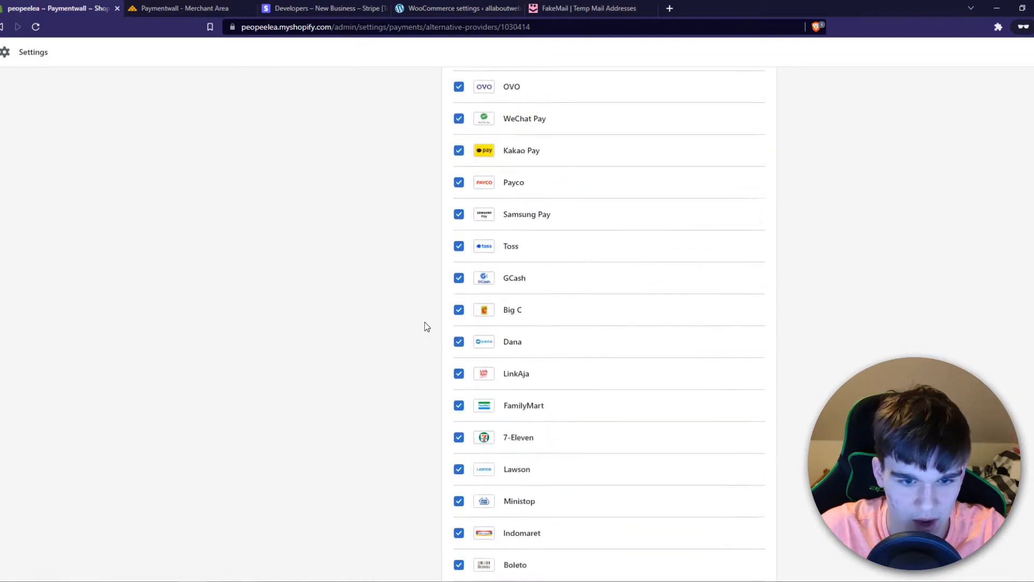
{"action": "scroll", "scroll_direction": "down", "scroll_amount": 3}
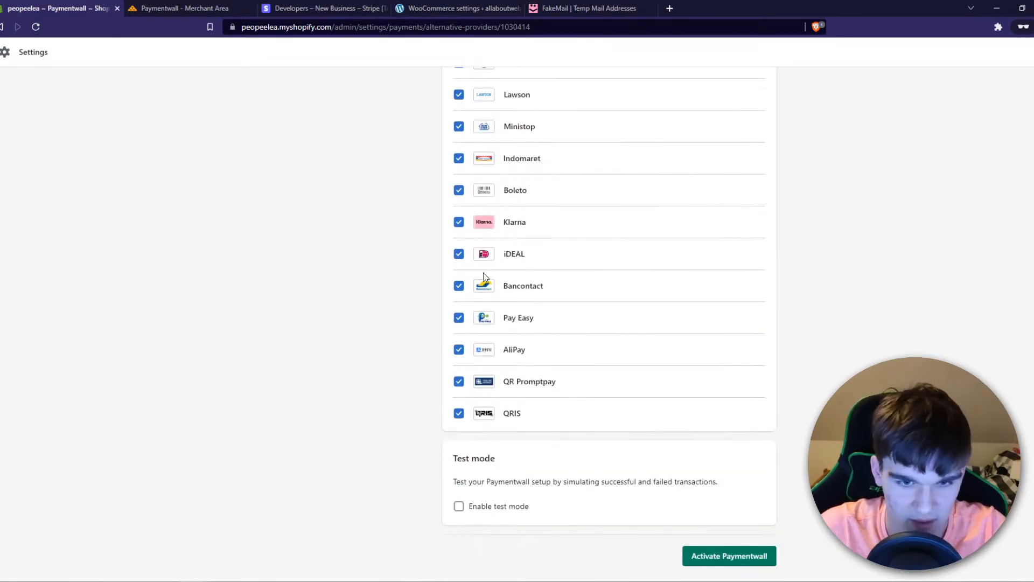
{"action": "scroll", "scroll_direction": "up", "scroll_amount": 3}
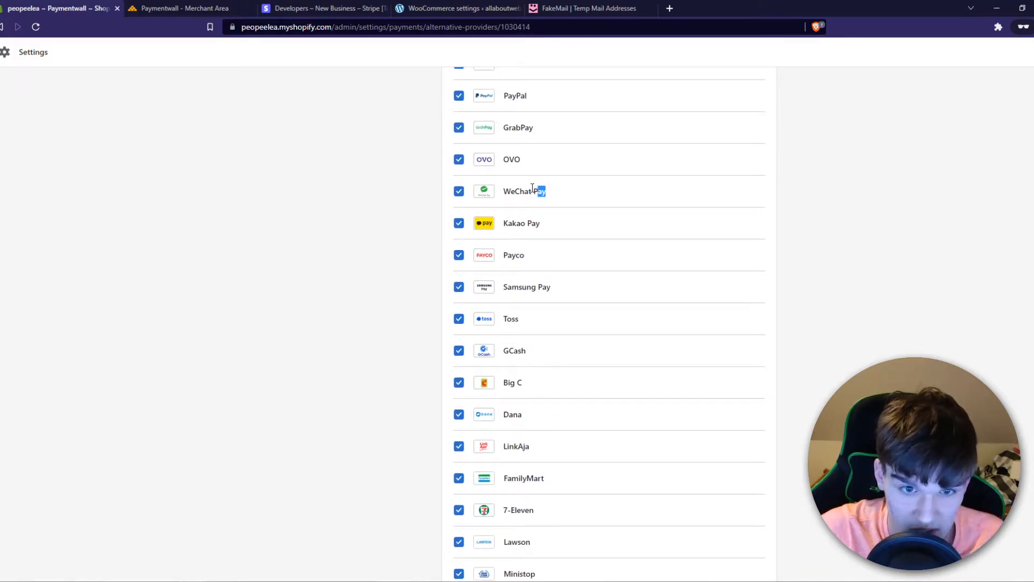
{"action": "left_click", "coordinate": [458, 223]}
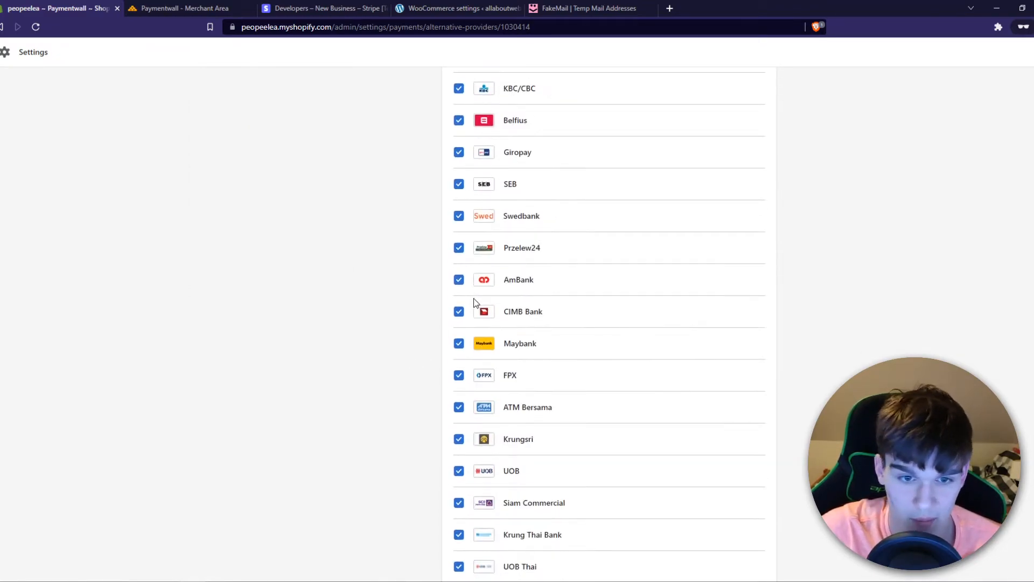
{"action": "scroll", "scroll_direction": "down", "scroll_amount": 3}
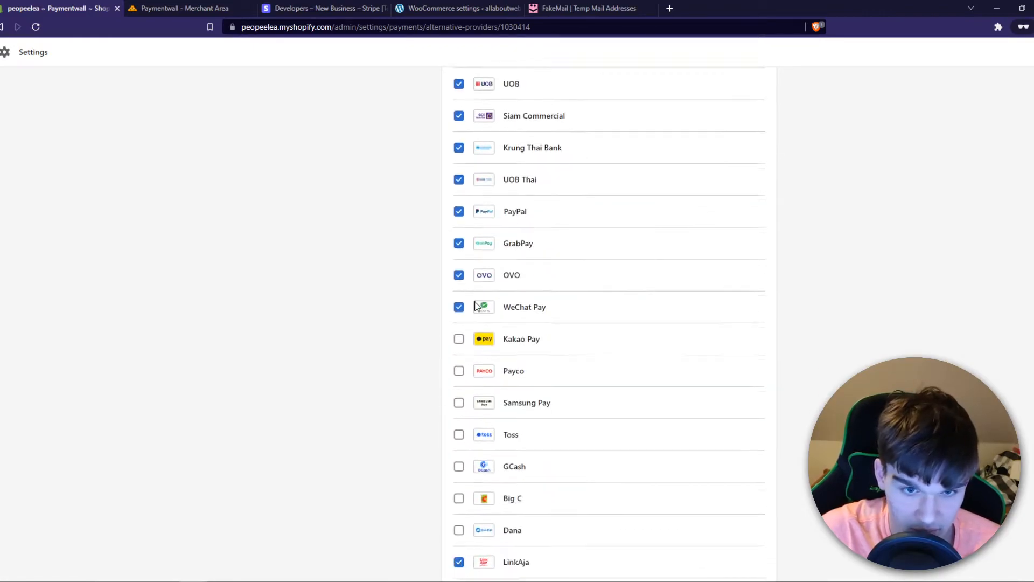
{"action": "scroll", "scroll_direction": "down", "scroll_amount": 3}
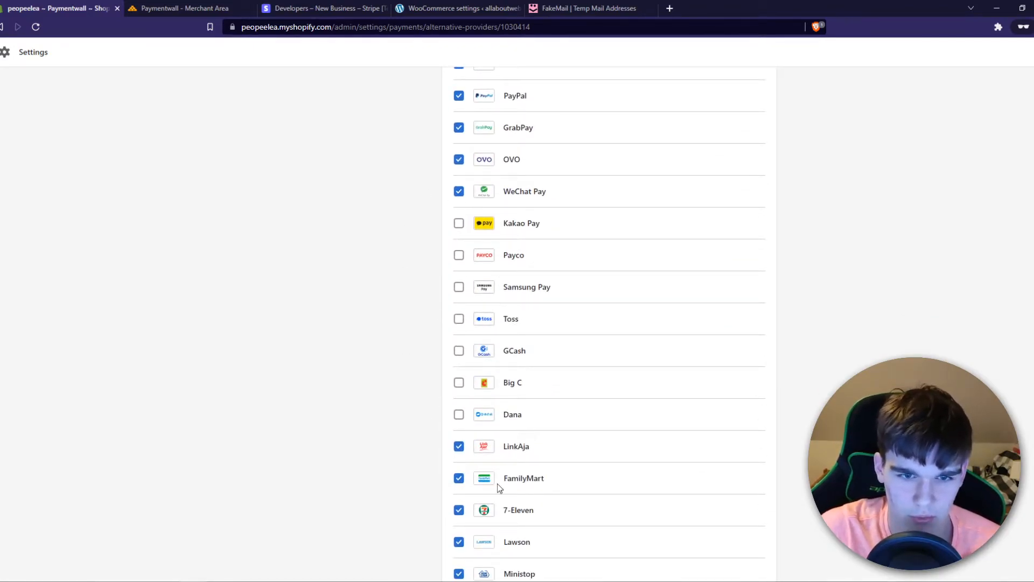
{"action": "scroll", "scroll_direction": "down", "scroll_amount": 3}
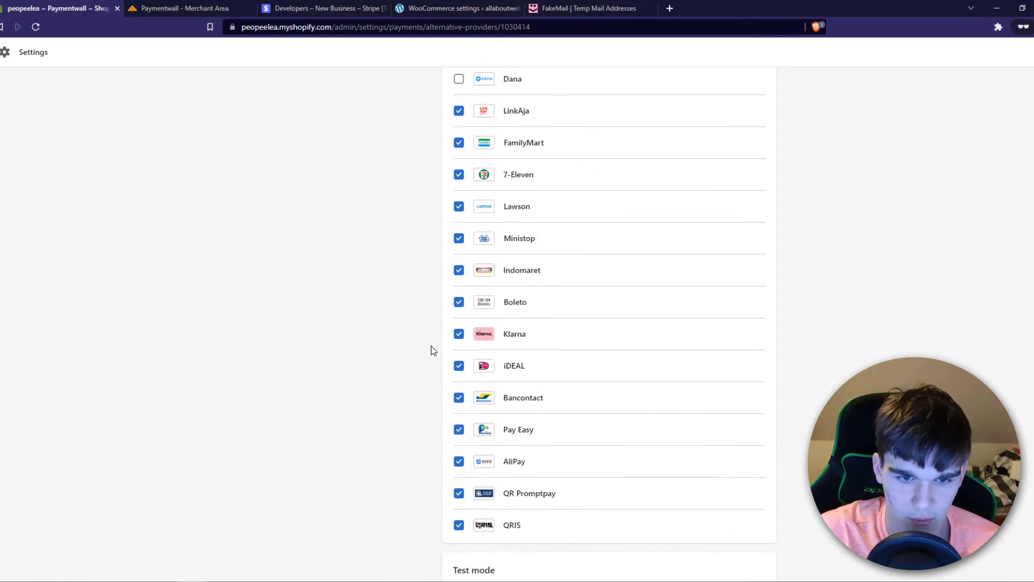
{"action": "scroll", "scroll_direction": "down", "scroll_amount": 3}
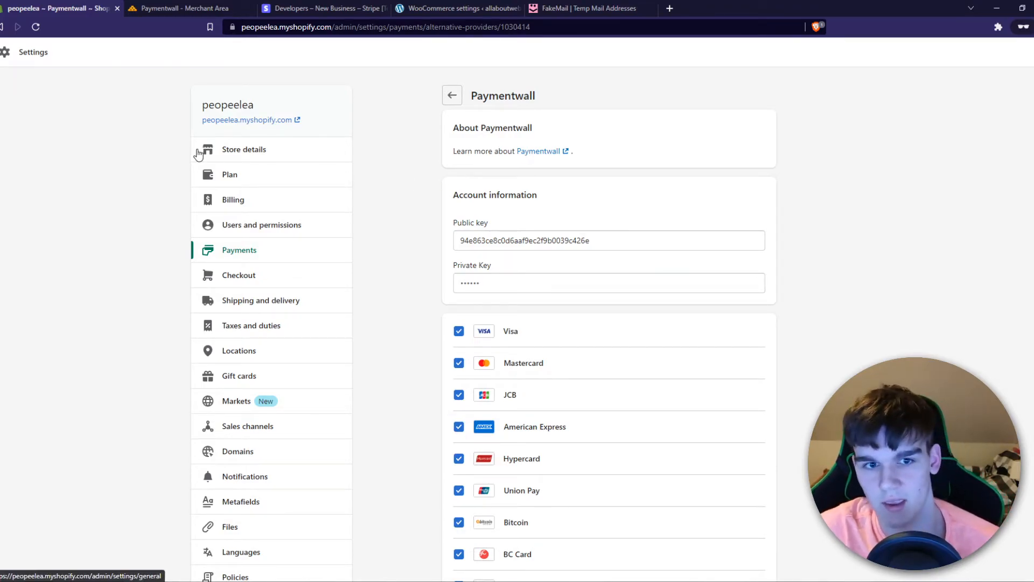
- Confirm WeChat Pay stays enabled, then view the kassa project's revealed secret key
{"action": "scroll", "scroll_direction": "down", "scroll_amount": 3}
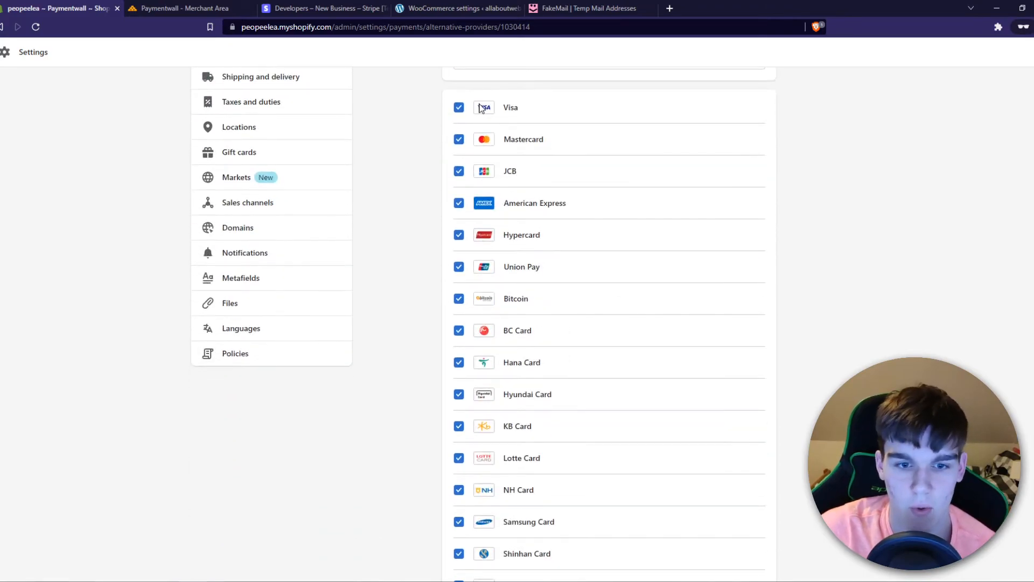
{"action": "scroll", "scroll_direction": "down", "scroll_amount": 3}
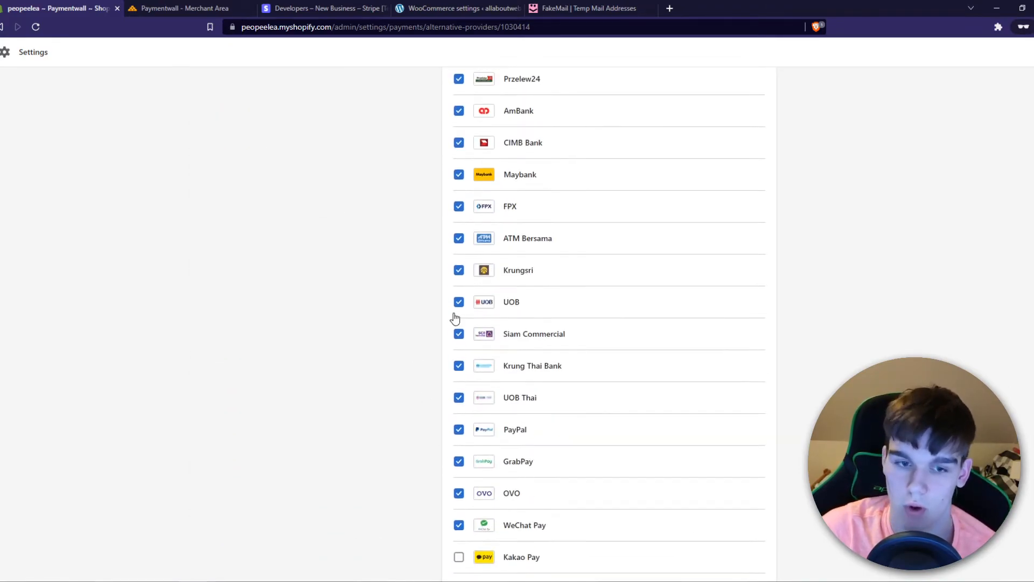
{"action": "scroll", "scroll_direction": "down", "scroll_amount": 3}
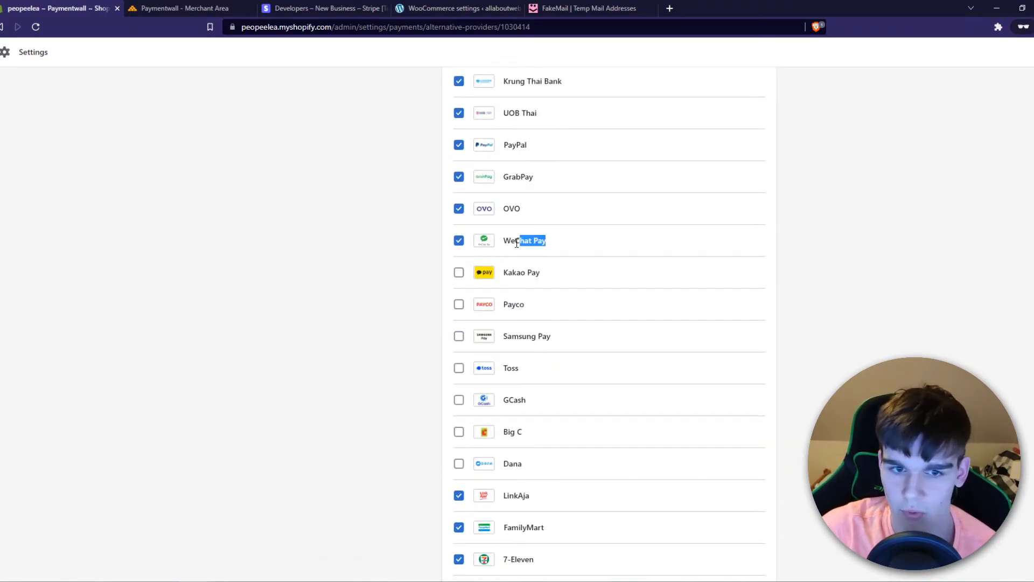
{"action": "double_click", "coordinate": [523, 240]}
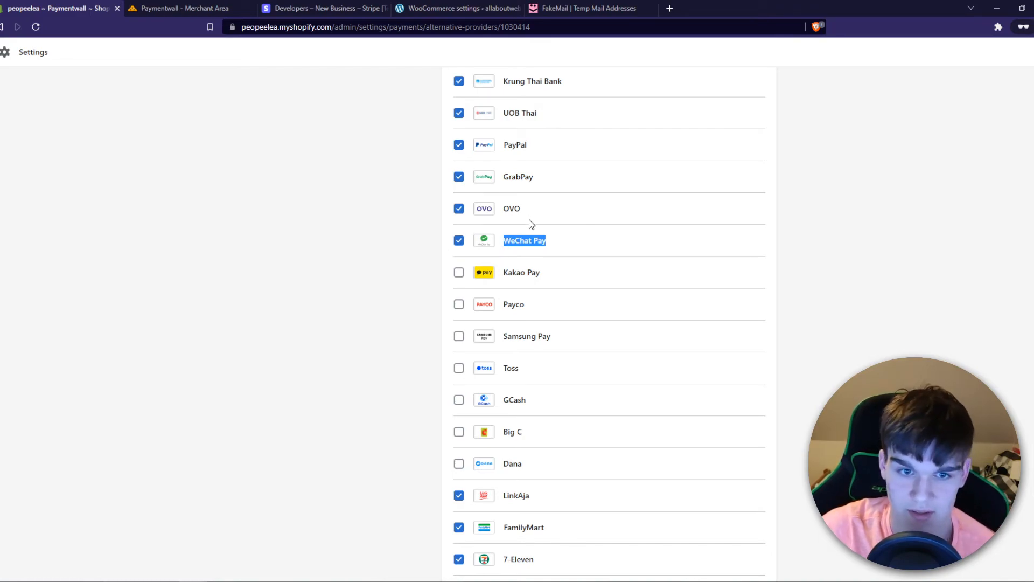
{"action": "left_click", "coordinate": [185, 8]}
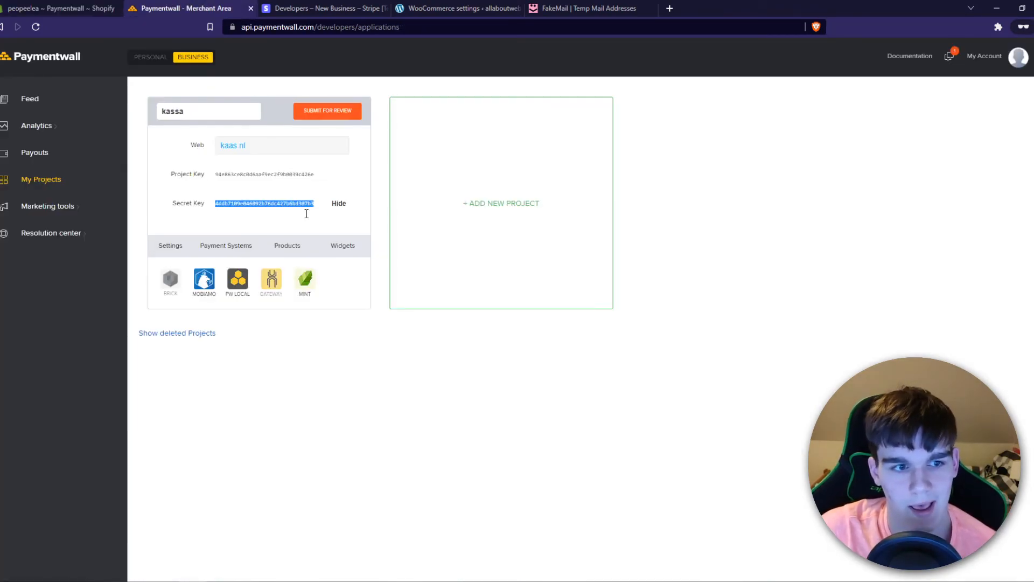